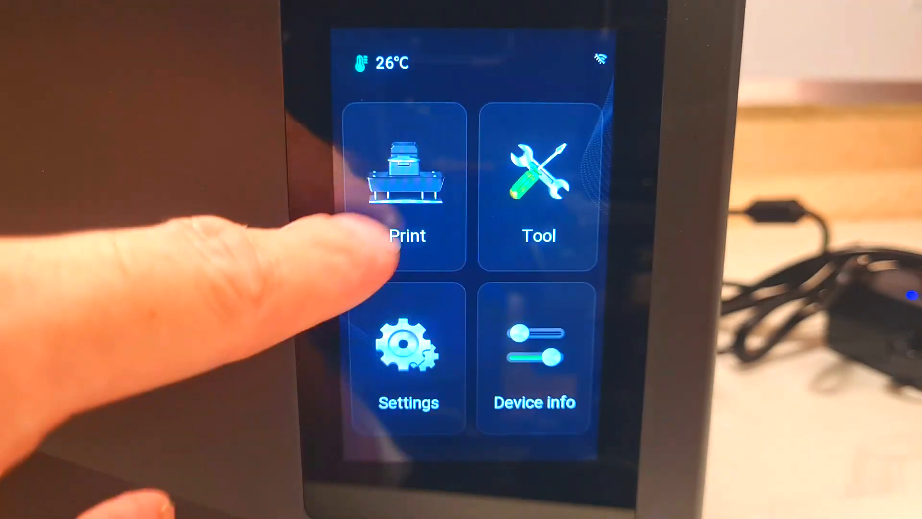
Browse through the pages of the printer's Tool menu
left_click(408, 189)
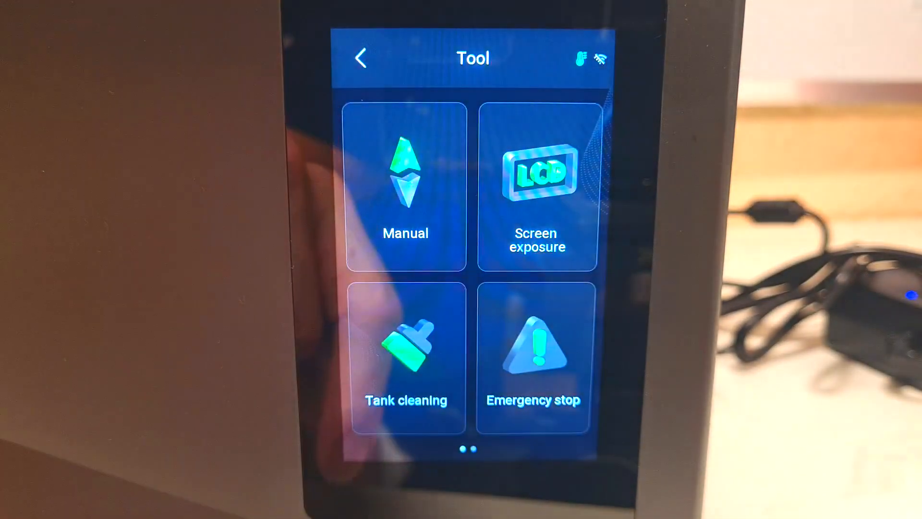
scroll("left", 3)
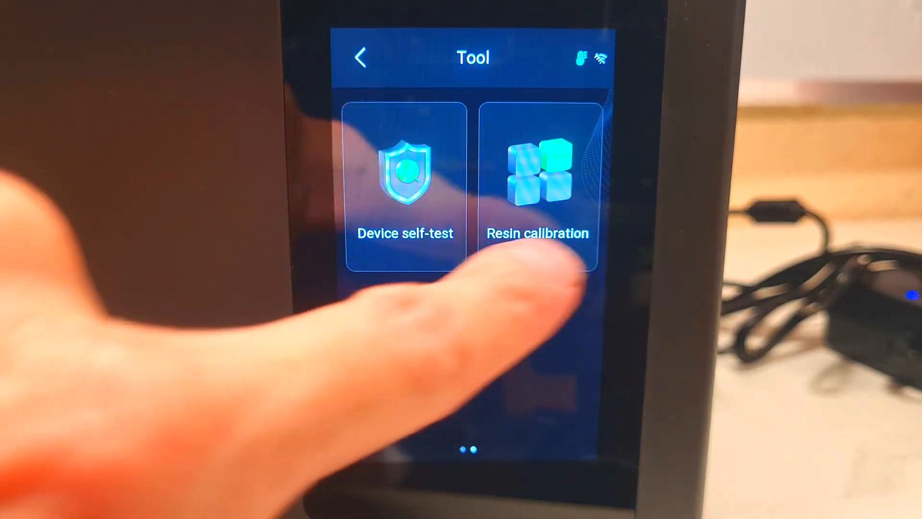
scroll("left", 3)
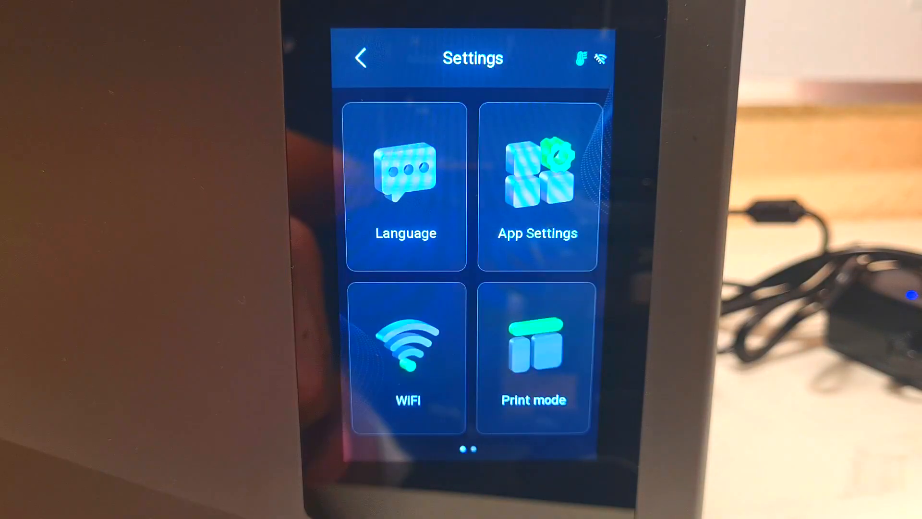
scroll("left", 3)
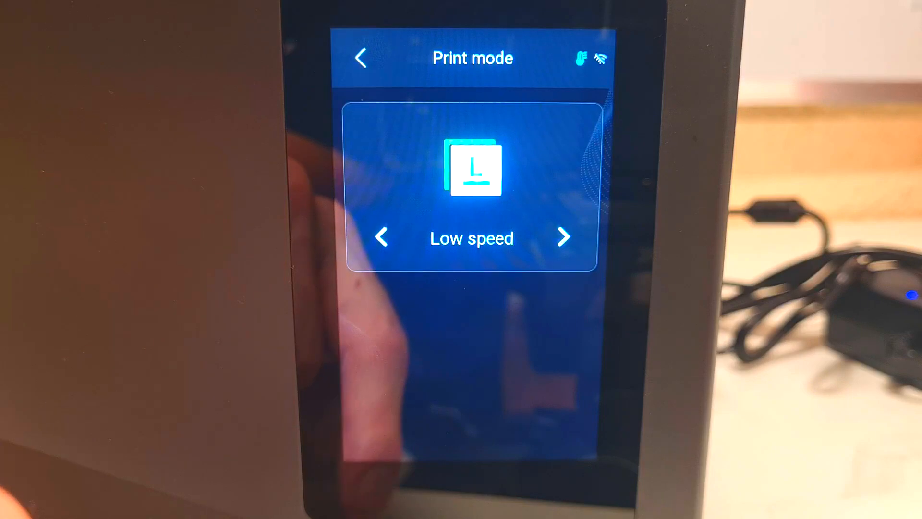
Toggle print mode to High speed and back to Low, then return to Settings
left_click(563, 236)
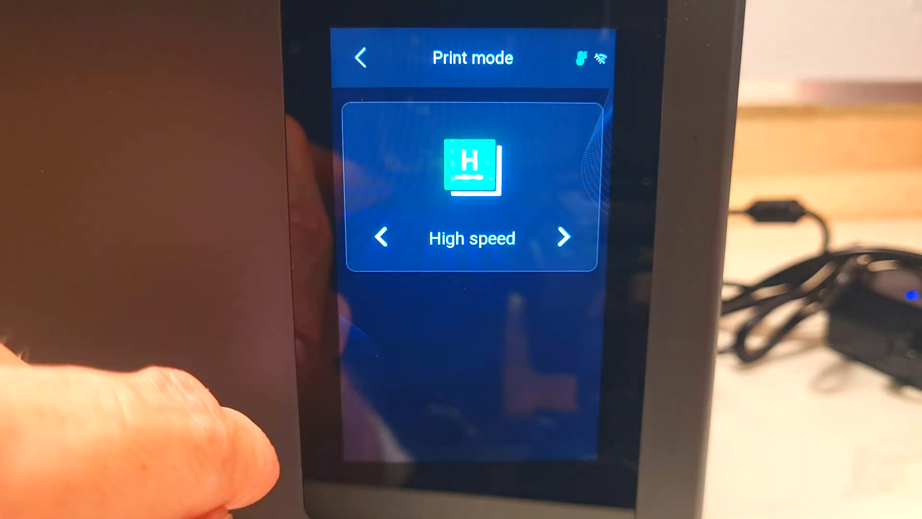
left_click(381, 236)
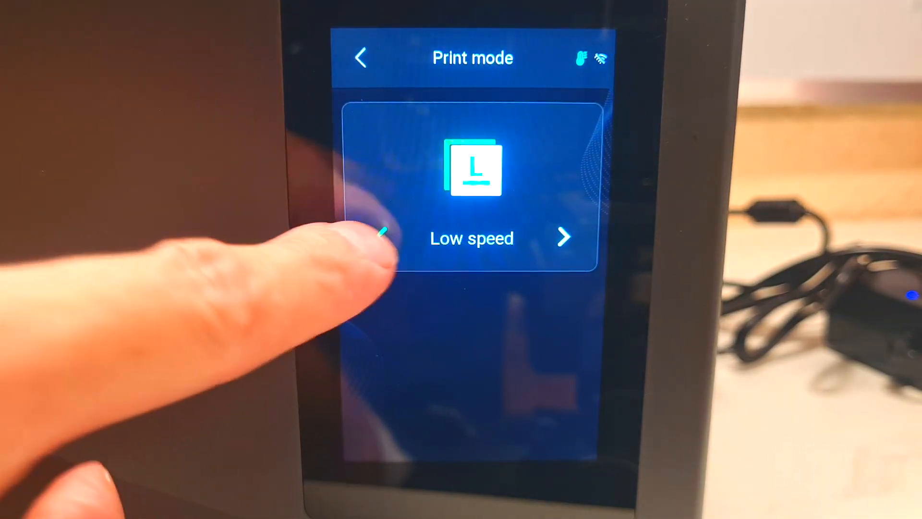
left_click(359, 57)
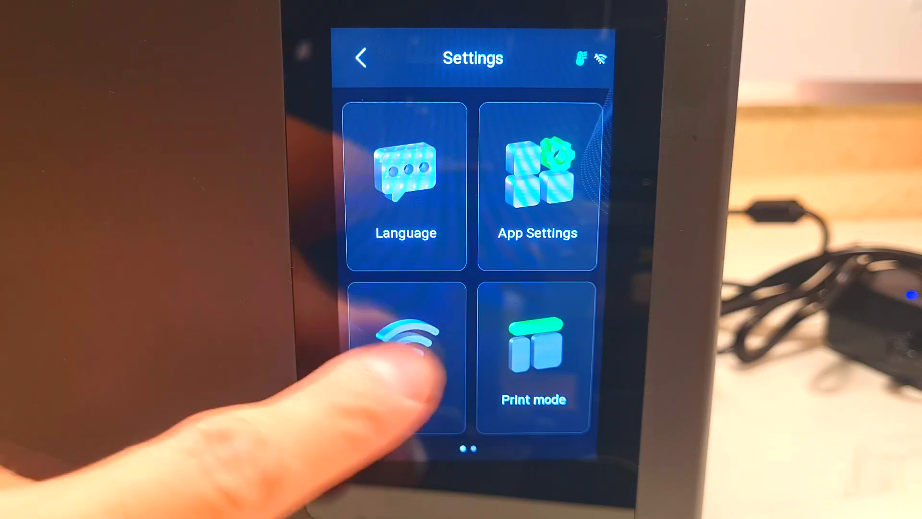
left_click(406, 347)
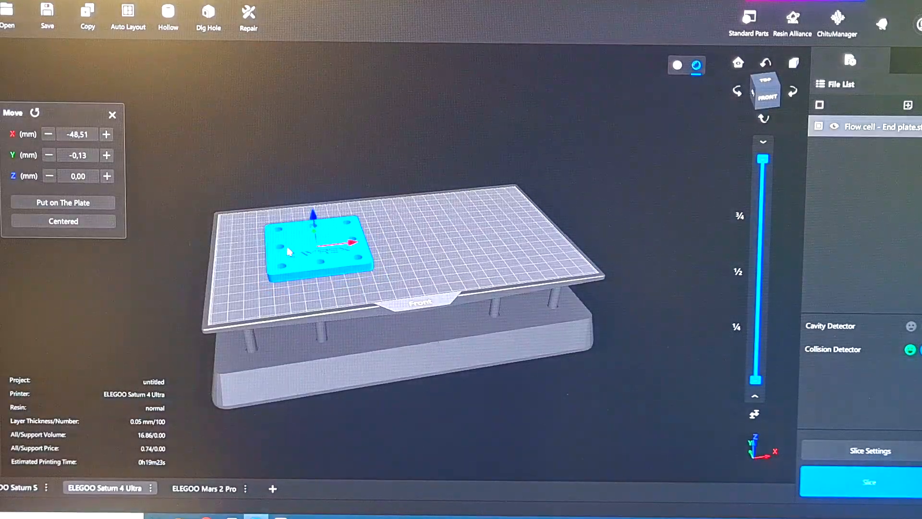
Duplicate the end plate and place the copy beside the original
left_click(87, 11)
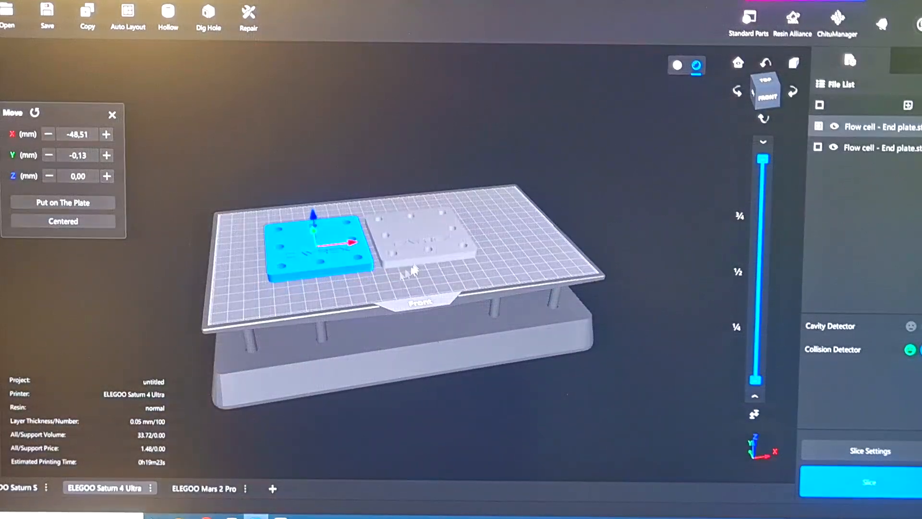
left_click_drag(318, 235, 470, 227)
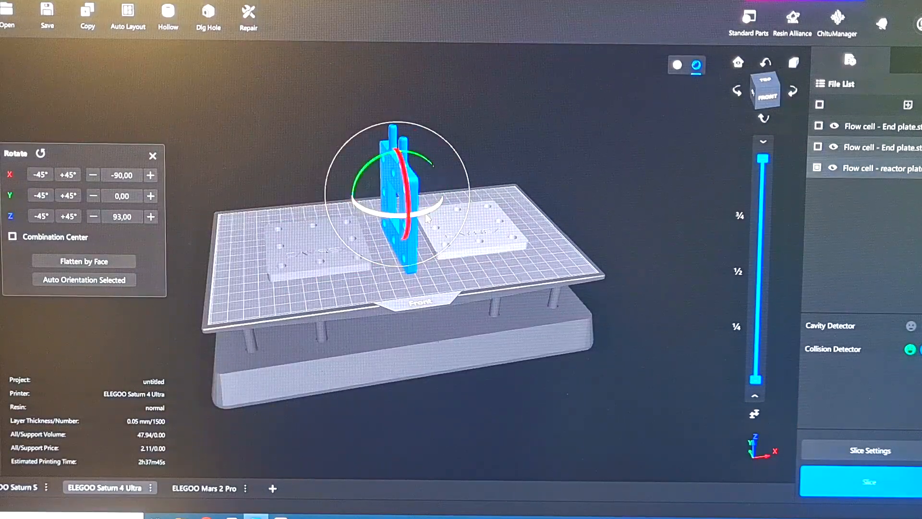
View the build plate from above and open Support settings for the reactor plate
left_click(92, 216)
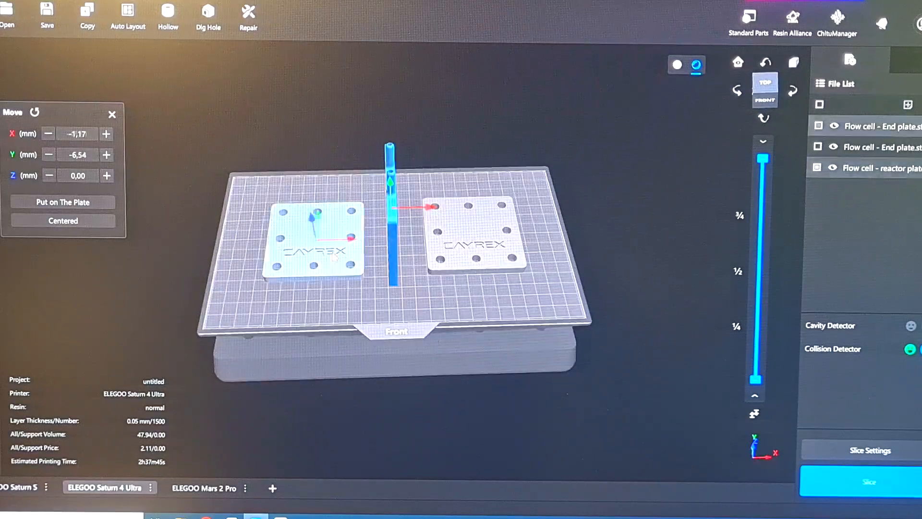
left_click(465, 244)
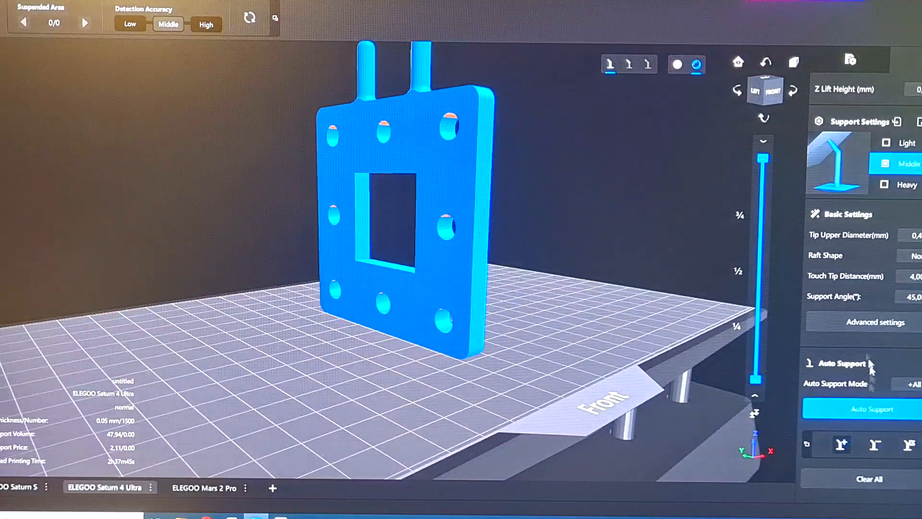
Exit the Support panel without adding any supports
left_click(858, 409)
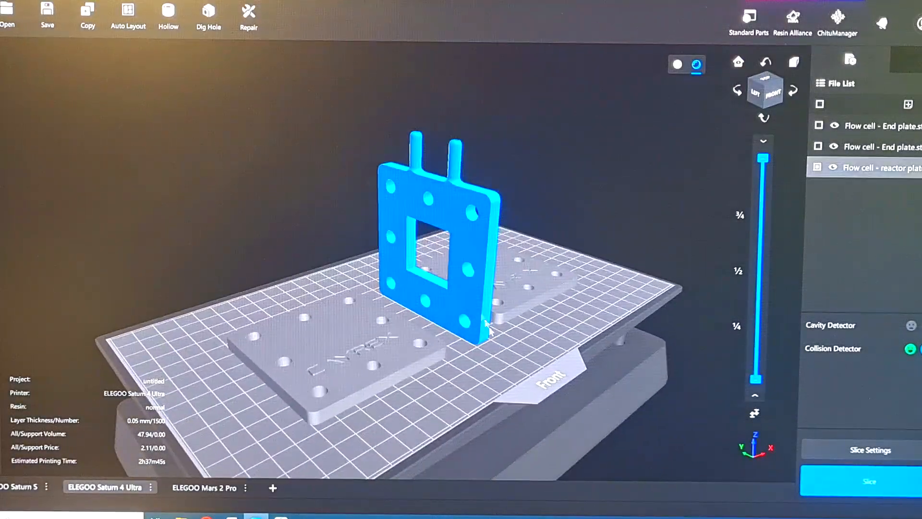
Slice the three parts with exposure time 3.1 s and bottom exposure 22 s
left_click(869, 481)
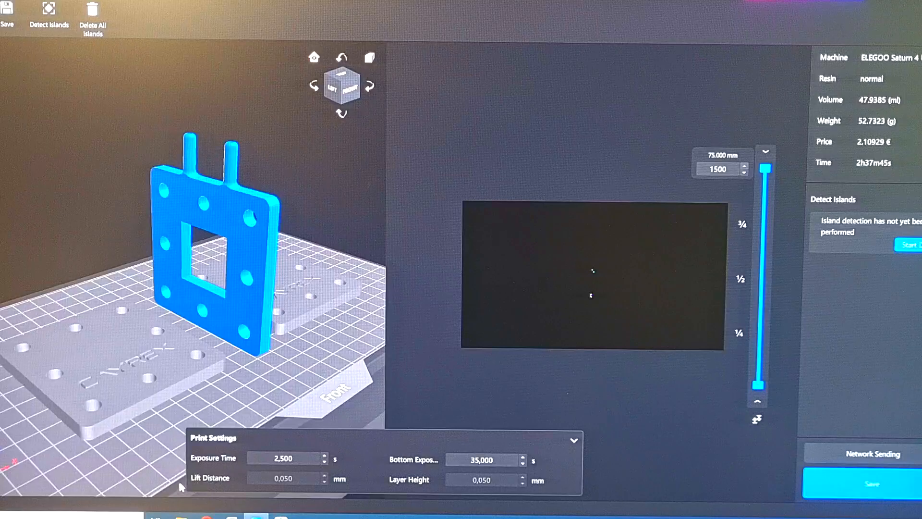
mouse_move(284, 484)
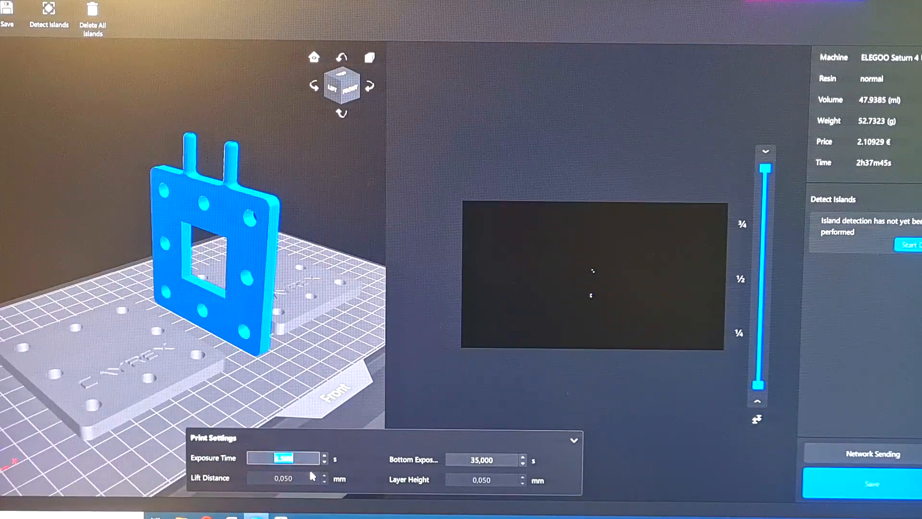
type("3.1")
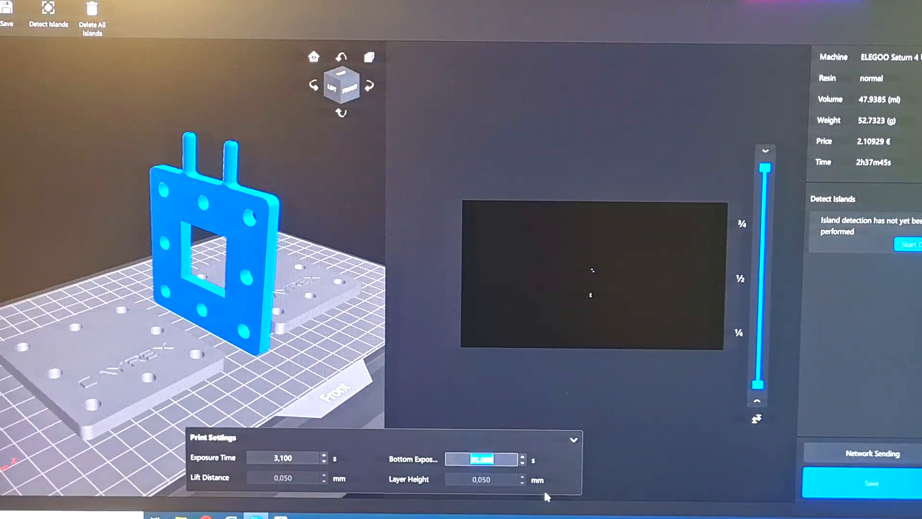
type("22,000")
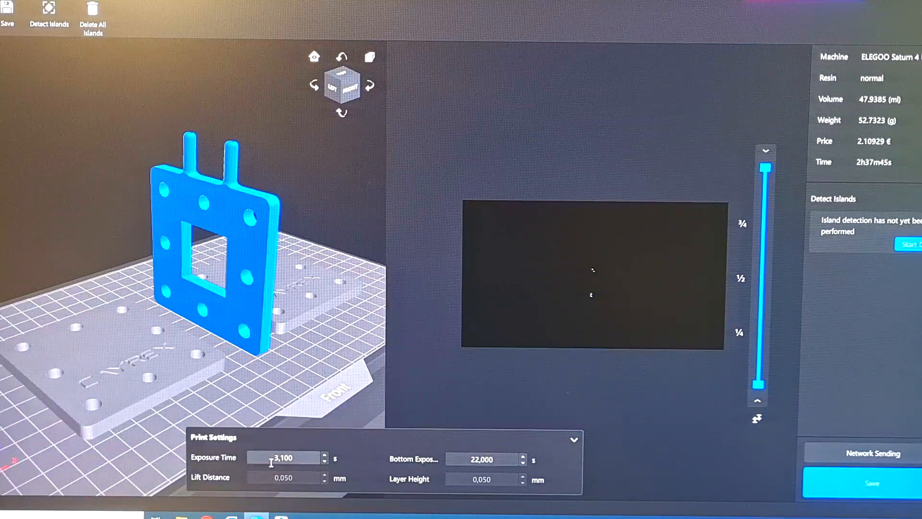
triple_click(285, 457)
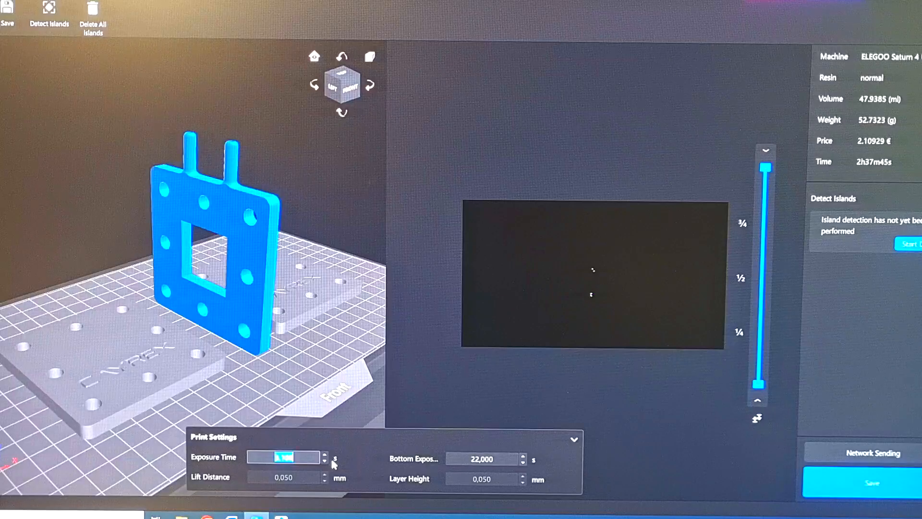
type("3,100")
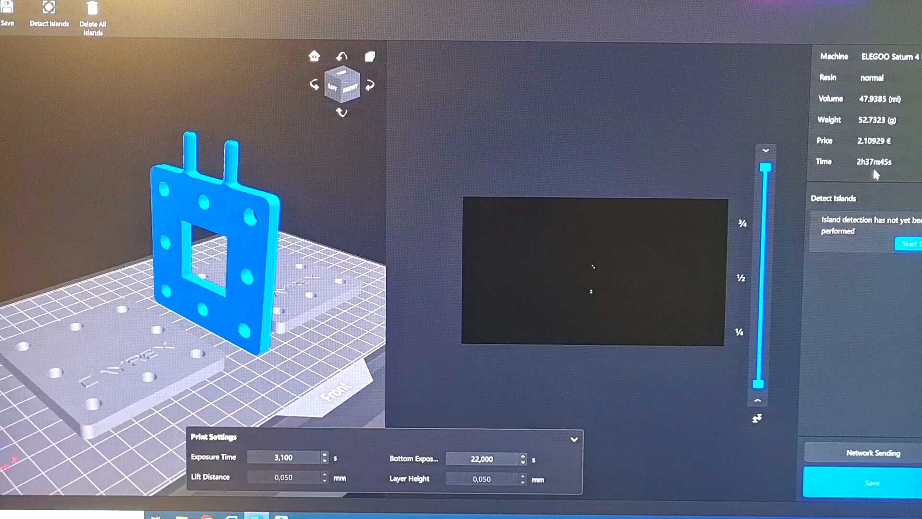
mouse_move(865, 183)
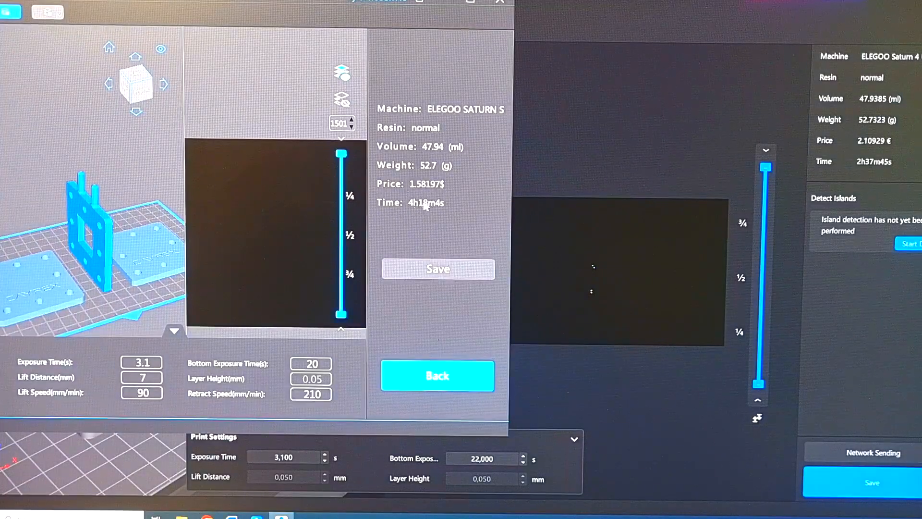
mouse_move(417, 209)
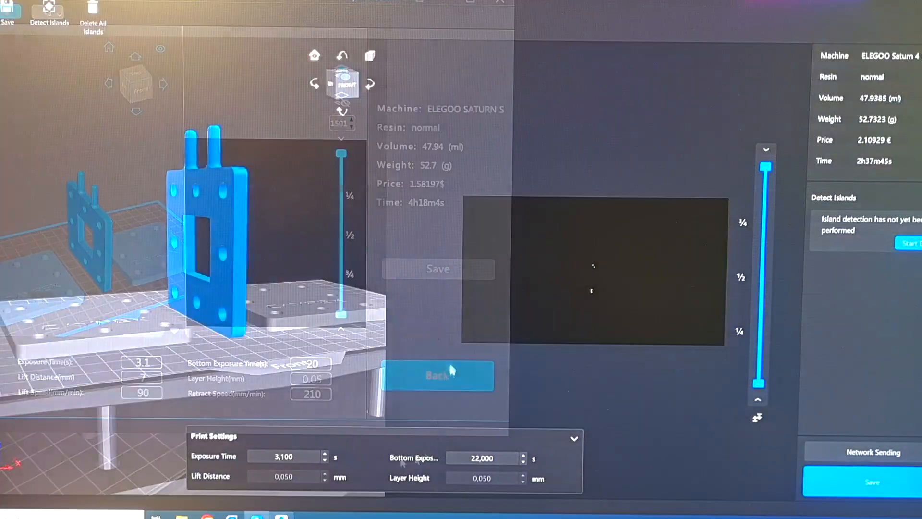
Send the slice to 3D Printer 192.168.1.187 via Network Sending and start the print
left_click(438, 375)
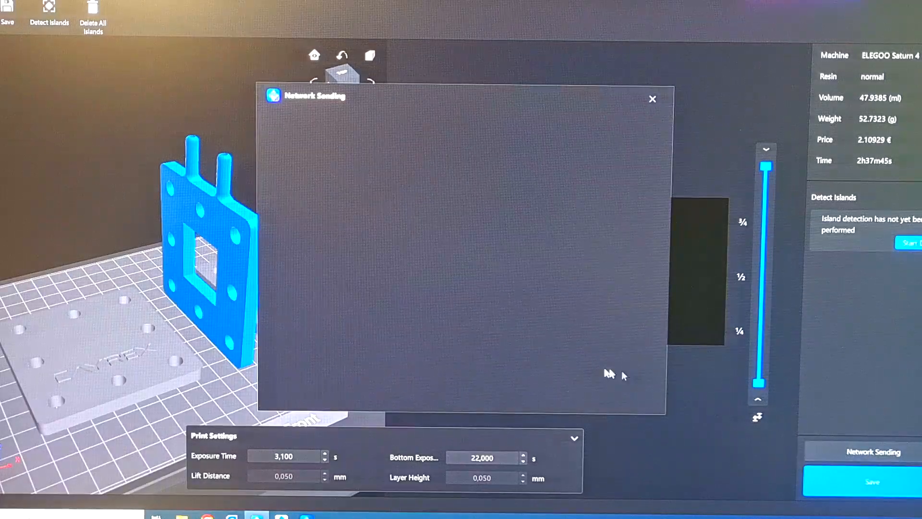
mouse_move(623, 445)
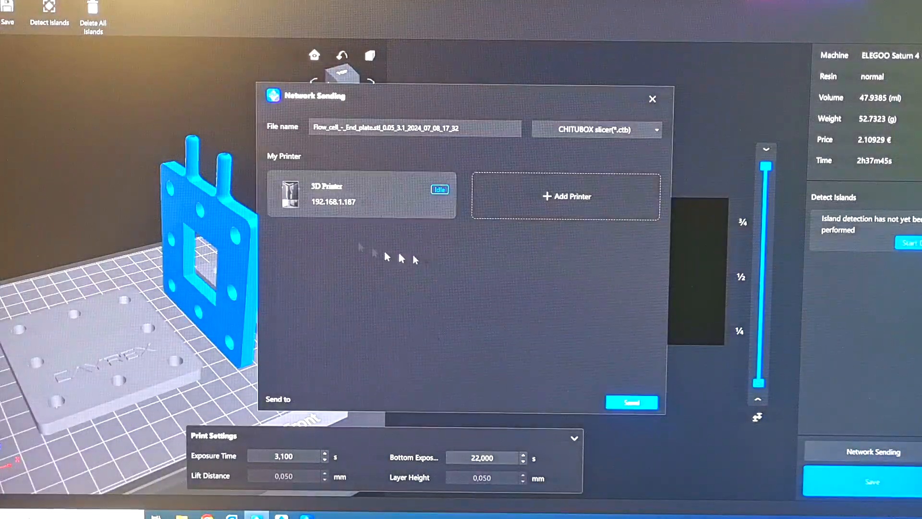
left_click(361, 194)
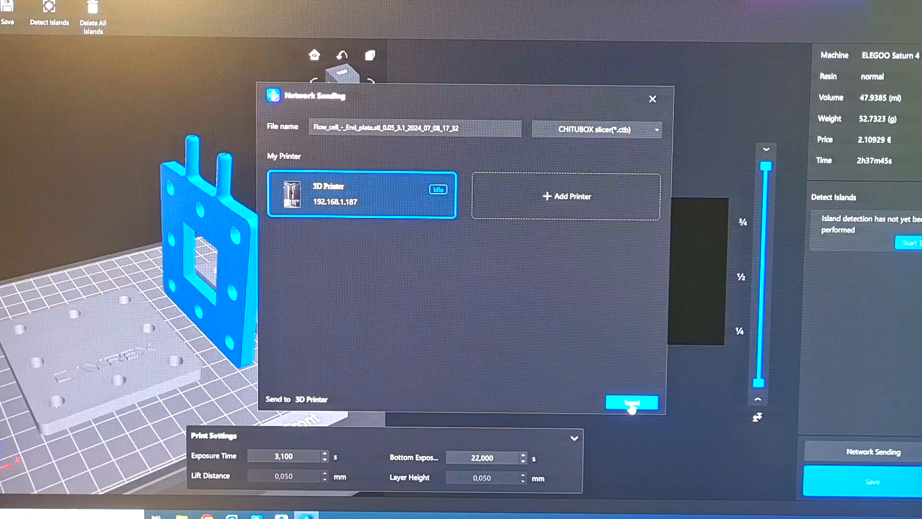
left_click(631, 402)
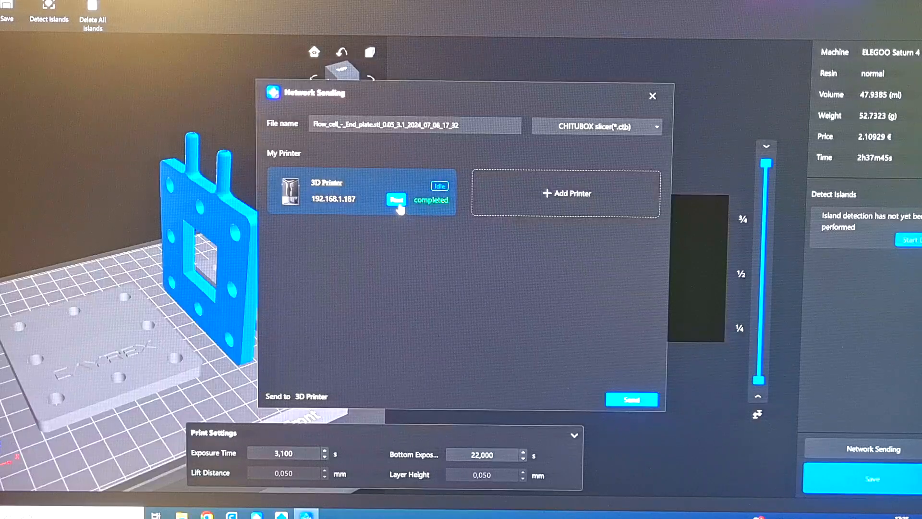
left_click(394, 199)
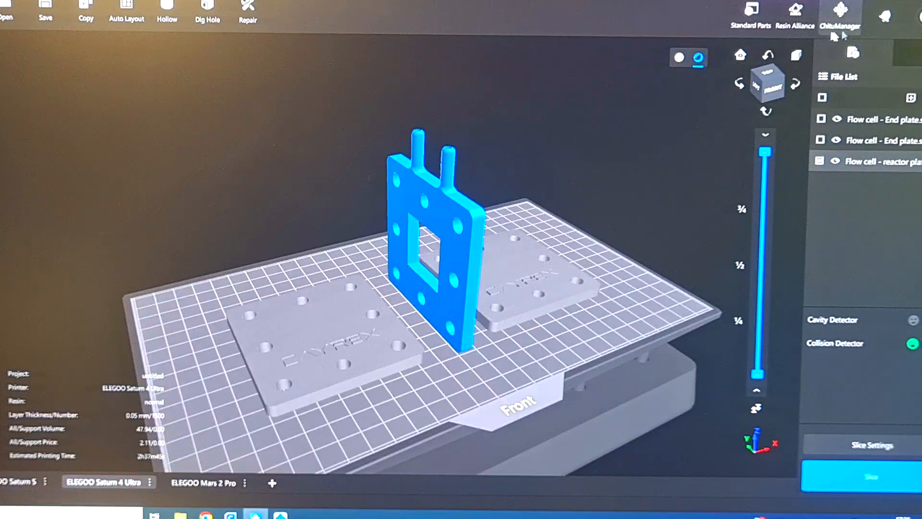
Check the printer's live camera in ChituManager, then close the feed
left_click(839, 14)
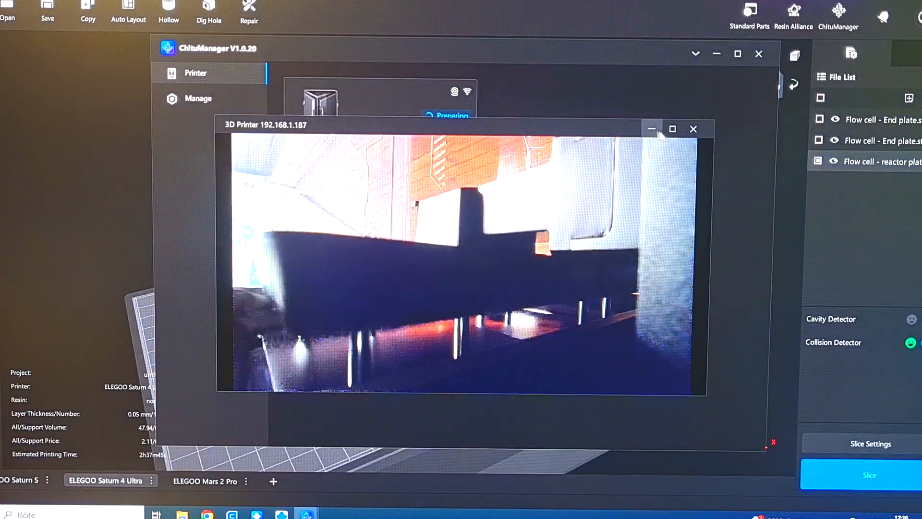
left_click(671, 128)
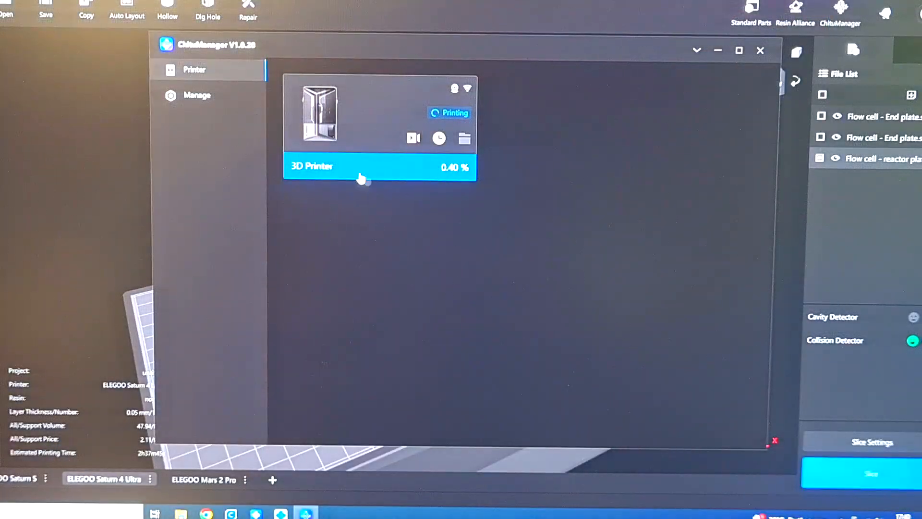
Review the running job's details and live camera feed at 0.47 % progress
left_click(380, 166)
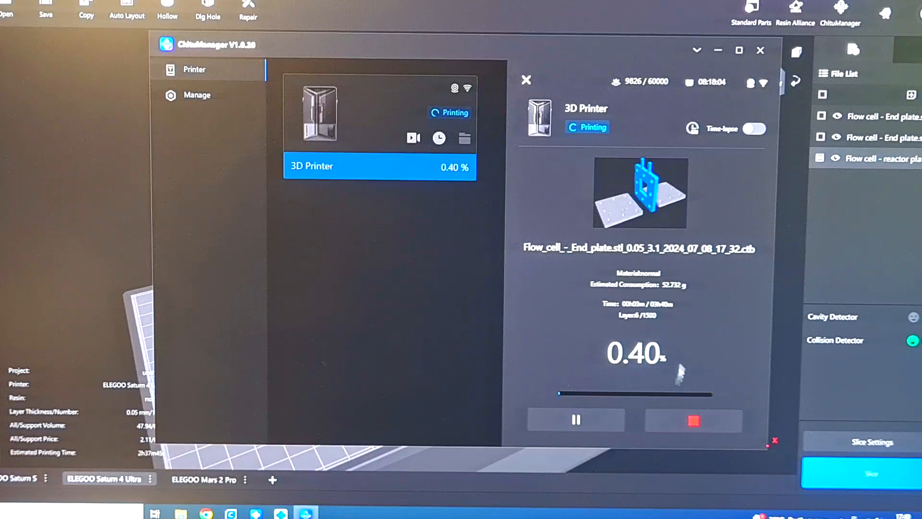
mouse_move(440, 309)
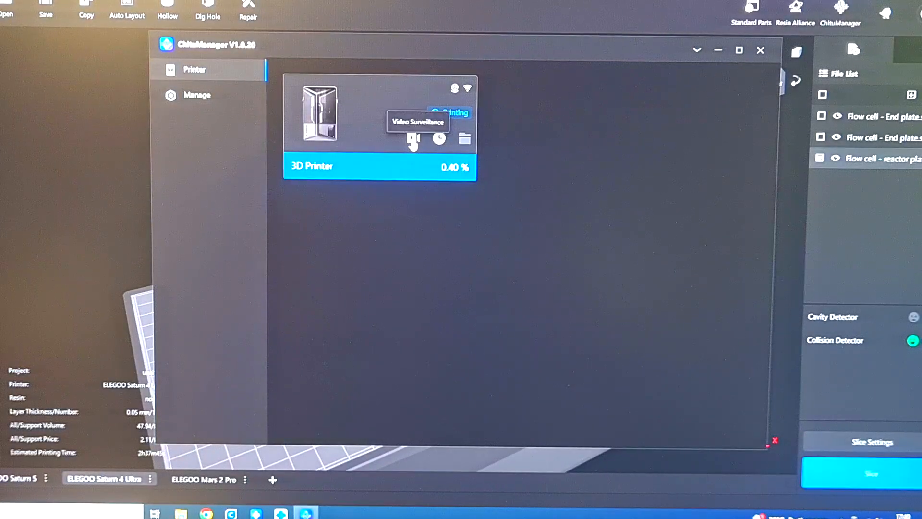
left_click(411, 139)
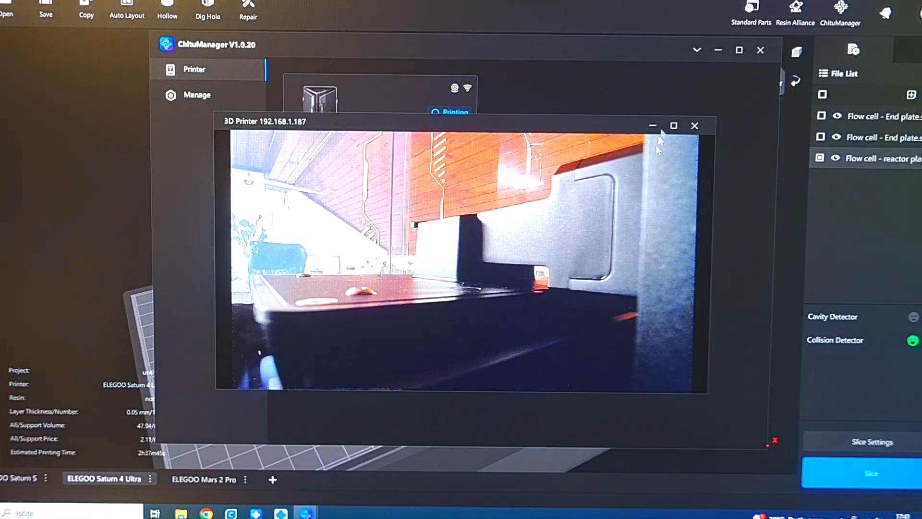
left_click(694, 125)
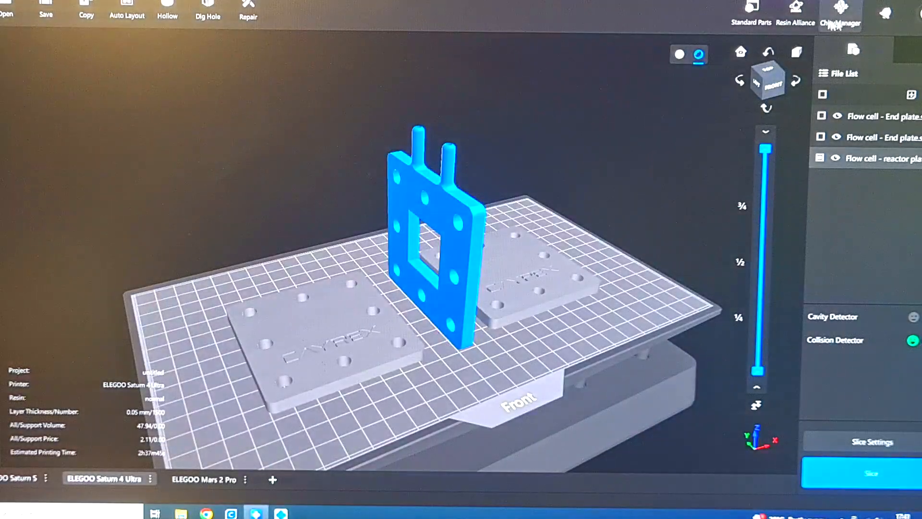
left_click(840, 11)
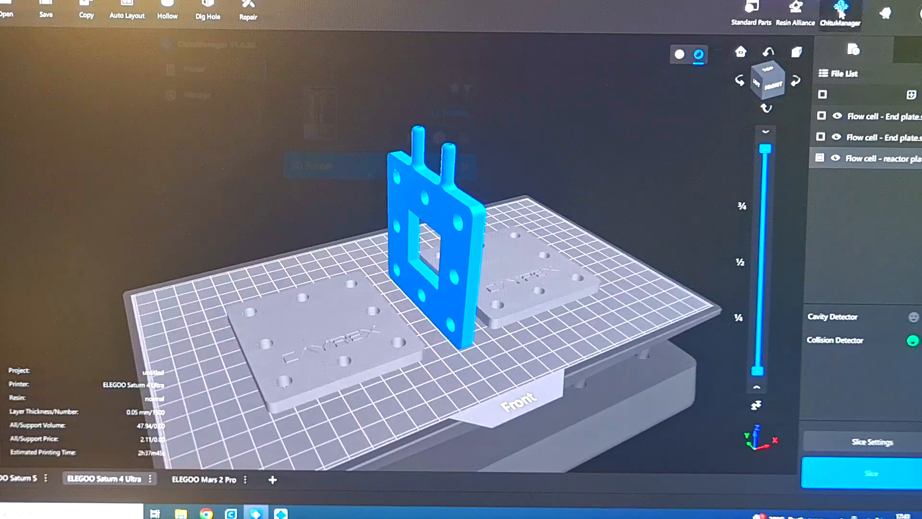
left_click(840, 11)
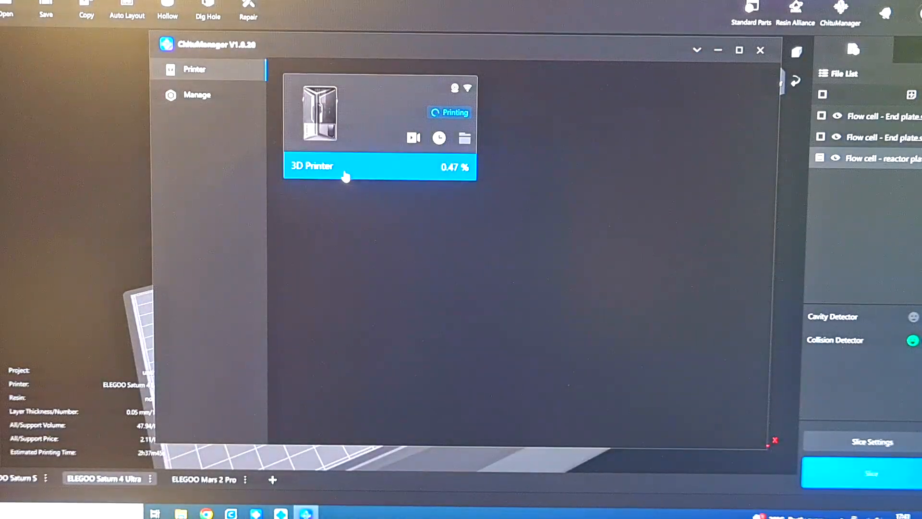
mouse_move(412, 138)
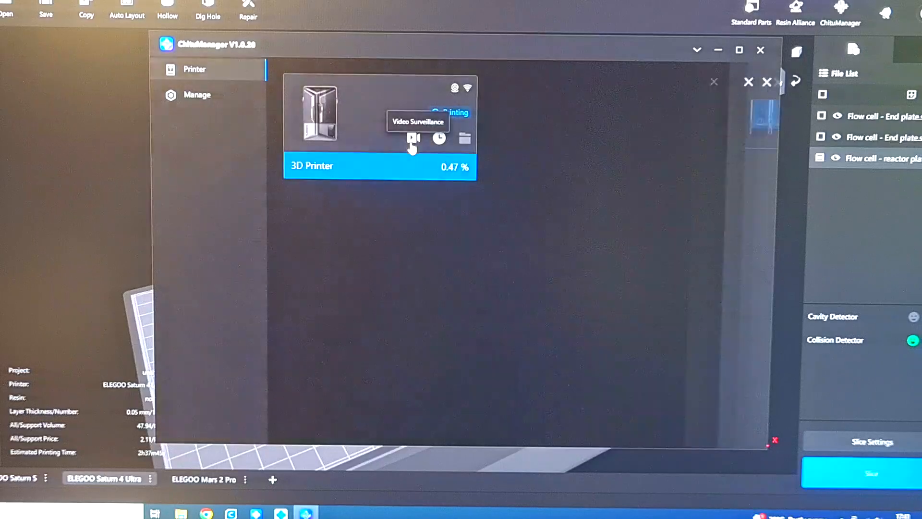
left_click(412, 139)
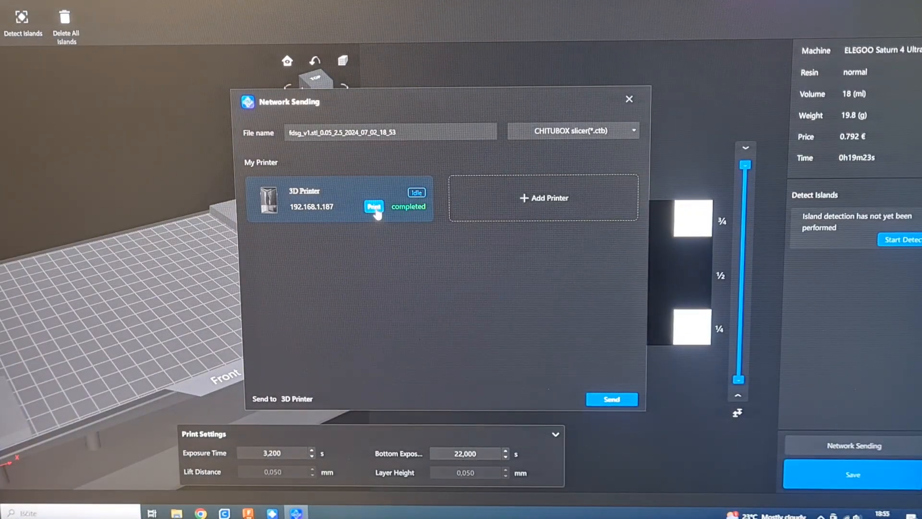
Start the uploaded fdsg_v1 job on 3D Printer 192.168.1.187
left_click(374, 207)
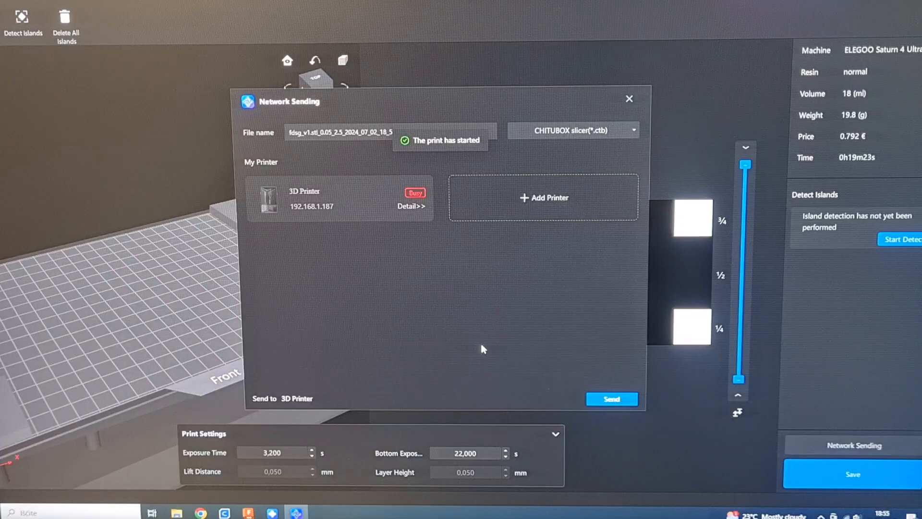